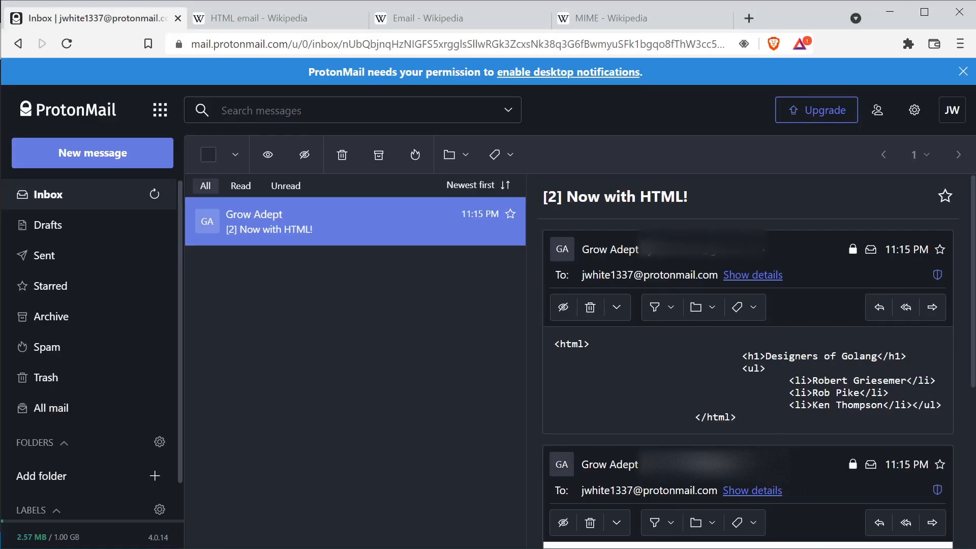
Highlight the three designer names in the rendered bulleted list.
drag(557, 343, 734, 420)
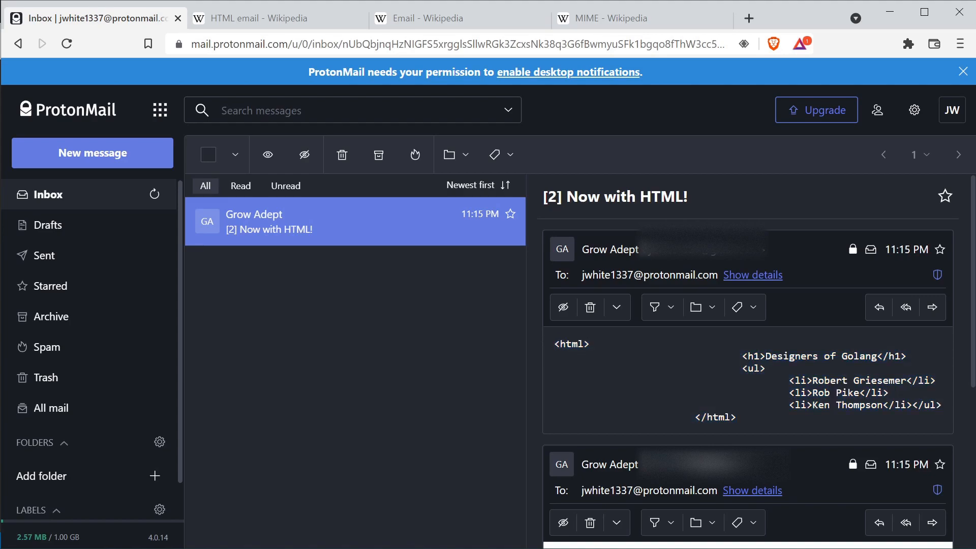
mouse_move(740, 423)
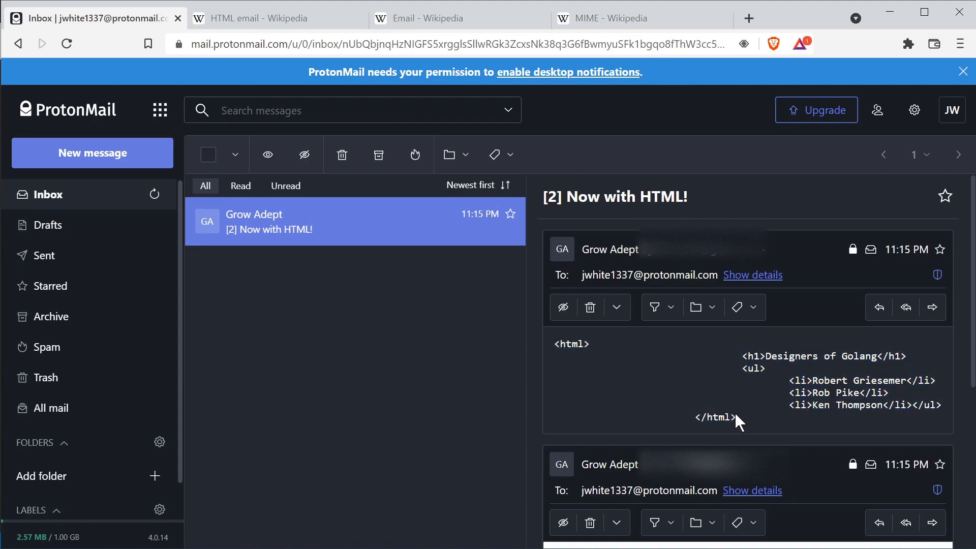
mouse_move(780, 428)
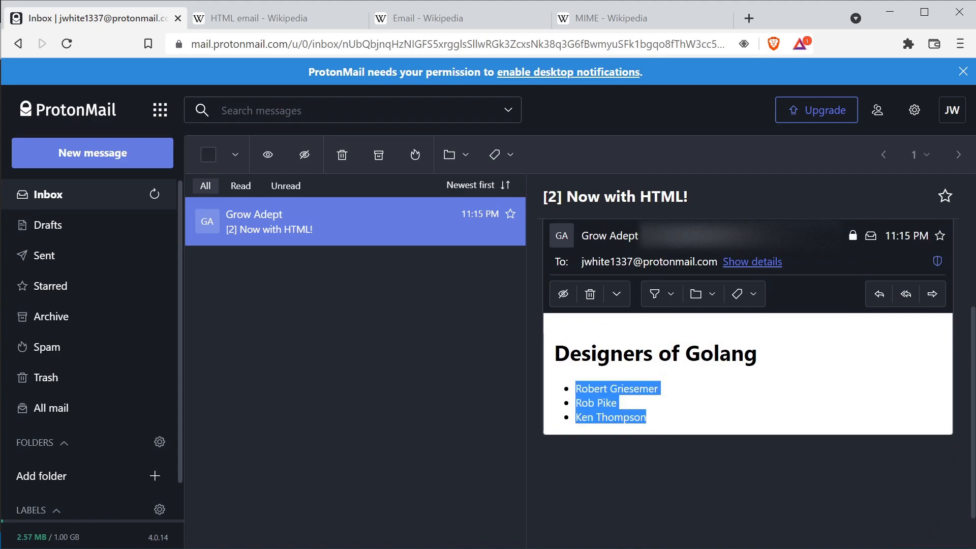
mouse_move(744, 398)
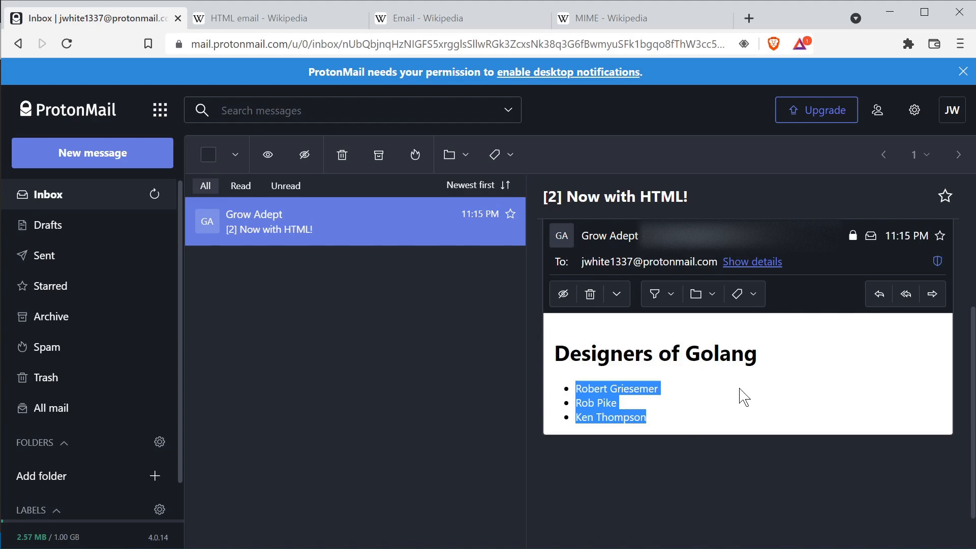
Scroll through the HTML email article toward its discussion of message formatting.
click(268, 18)
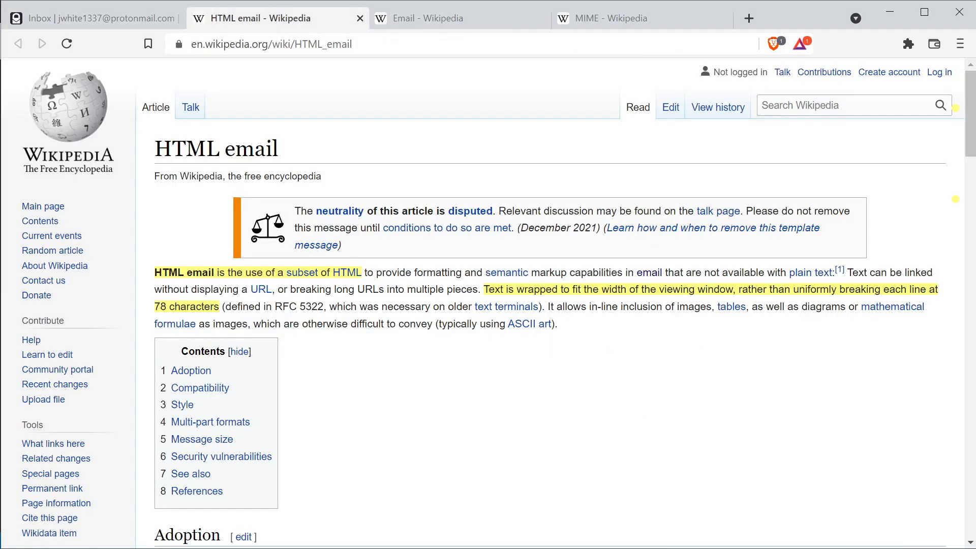
mouse_move(463, 454)
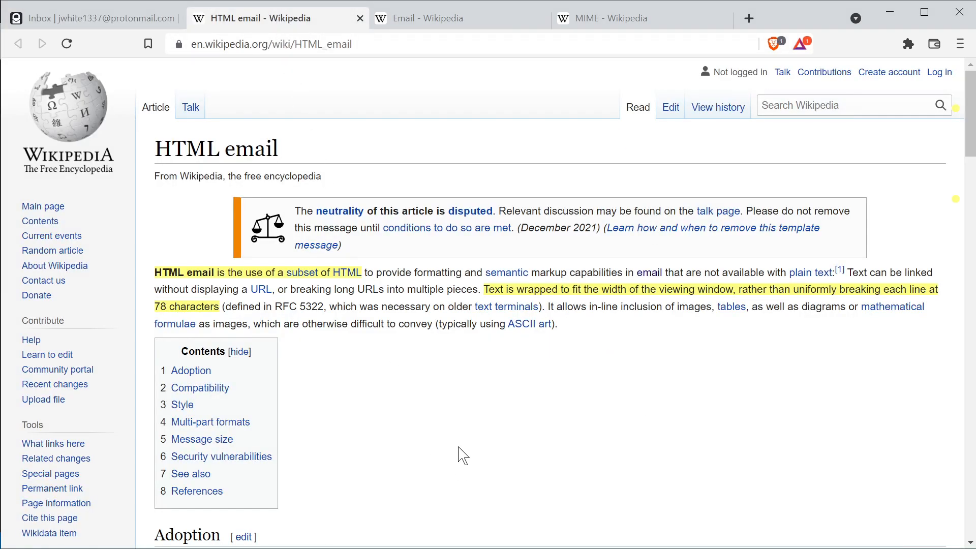
mouse_move(608, 403)
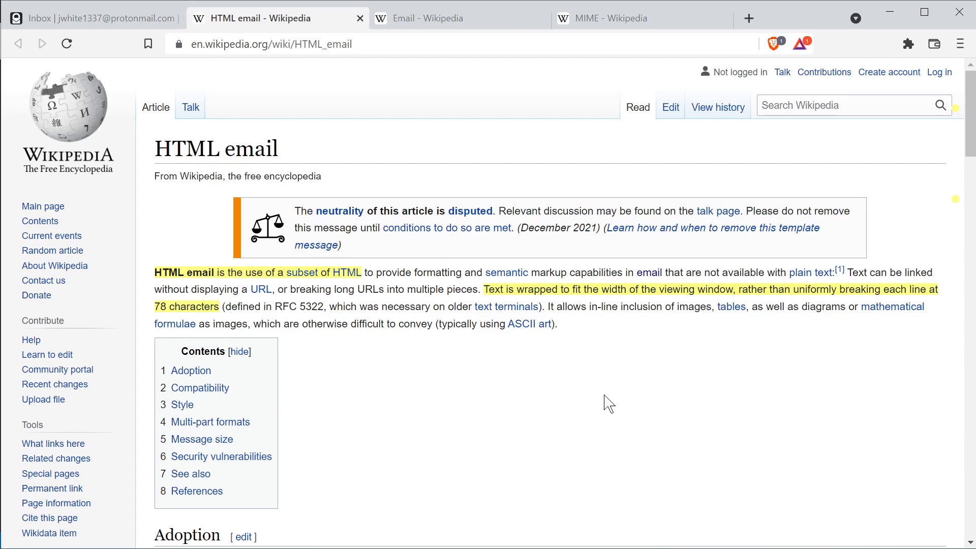
mouse_move(744, 383)
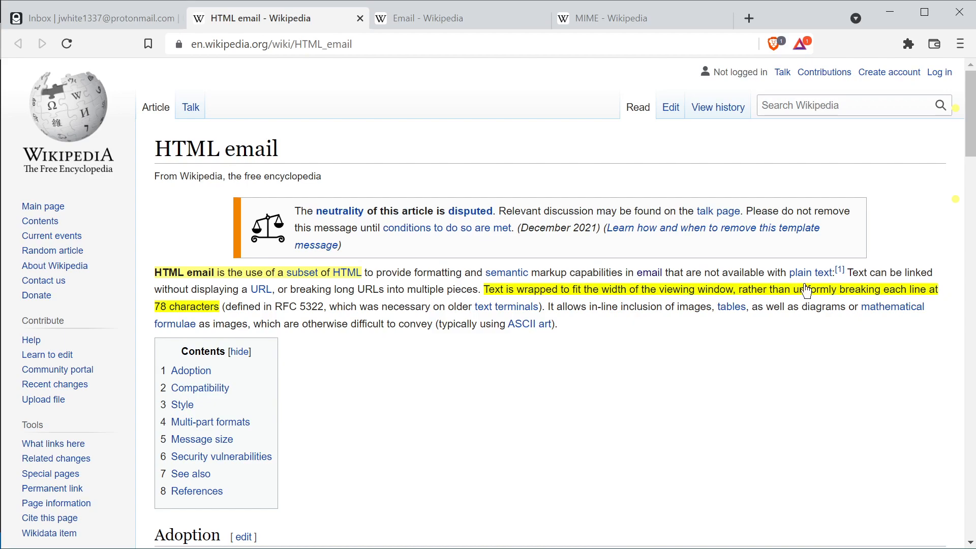
mouse_move(654, 299)
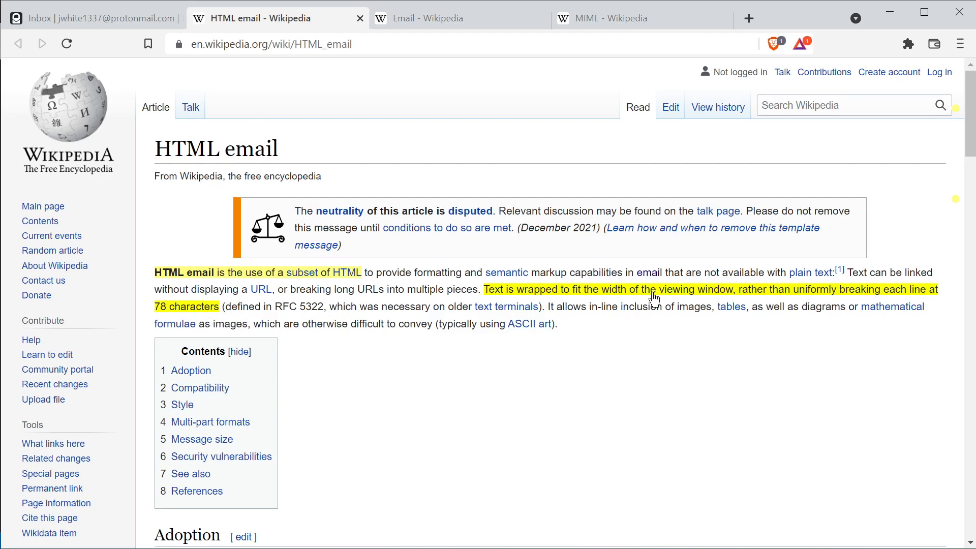
scroll(down, 3)
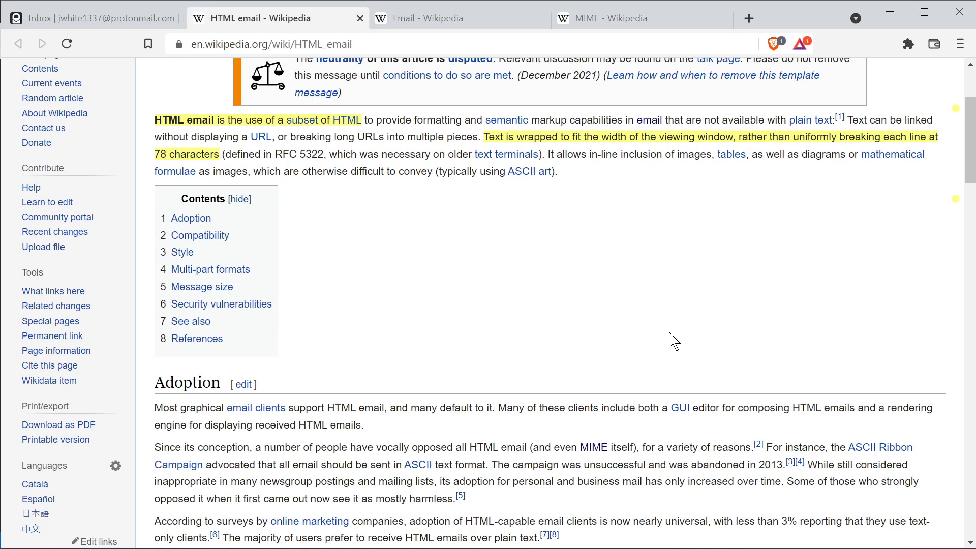
scroll(down, 3)
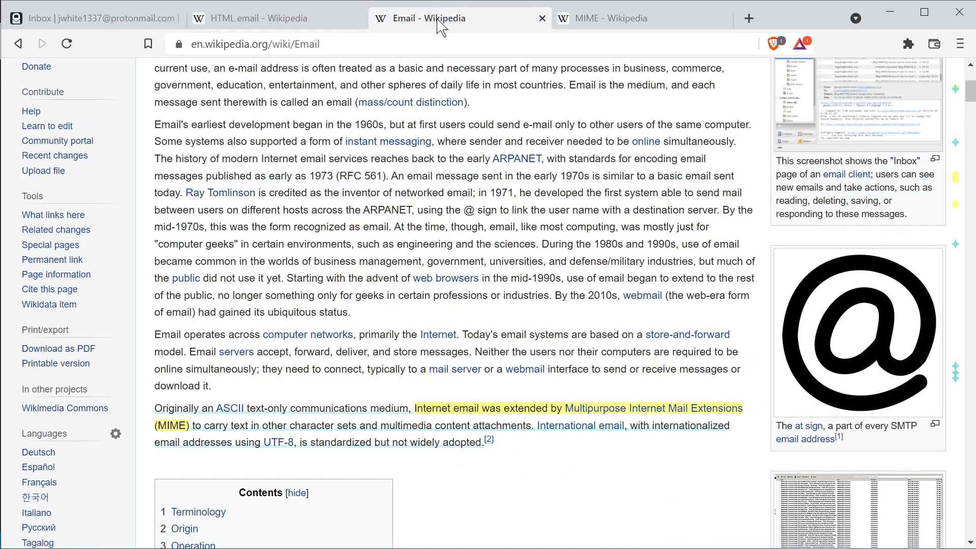
mouse_move(318, 414)
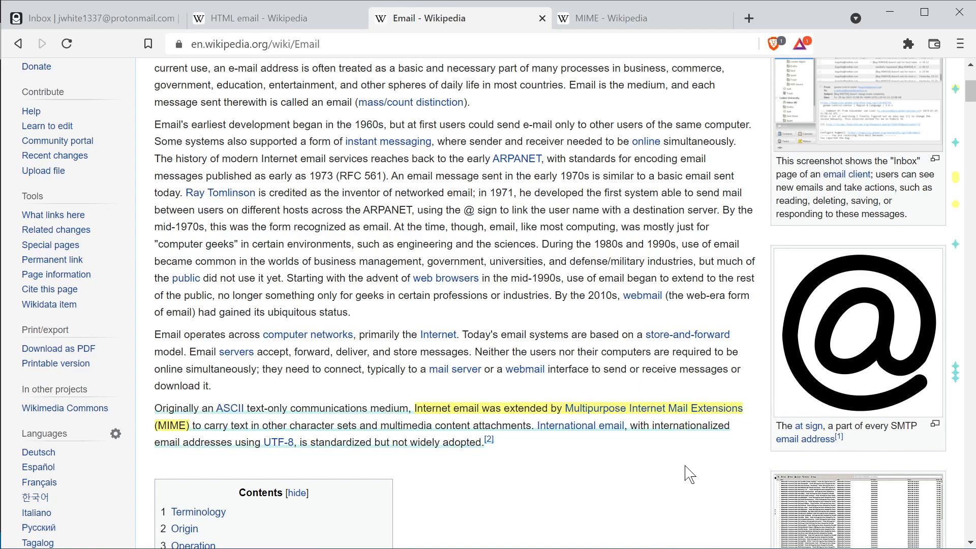
Bring the MIME article down to its Content-Type header section with text/plain and multipart examples.
click(622, 18)
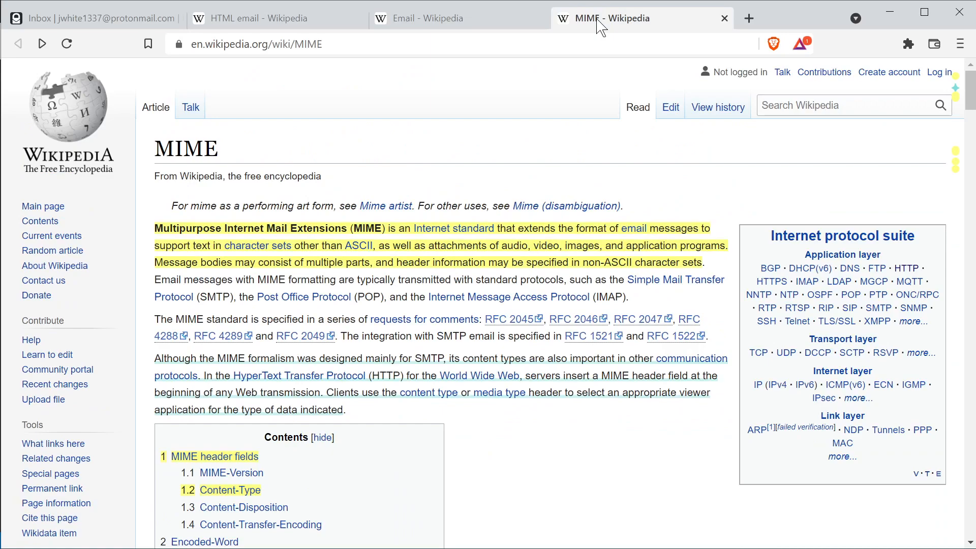
scroll(down, 3)
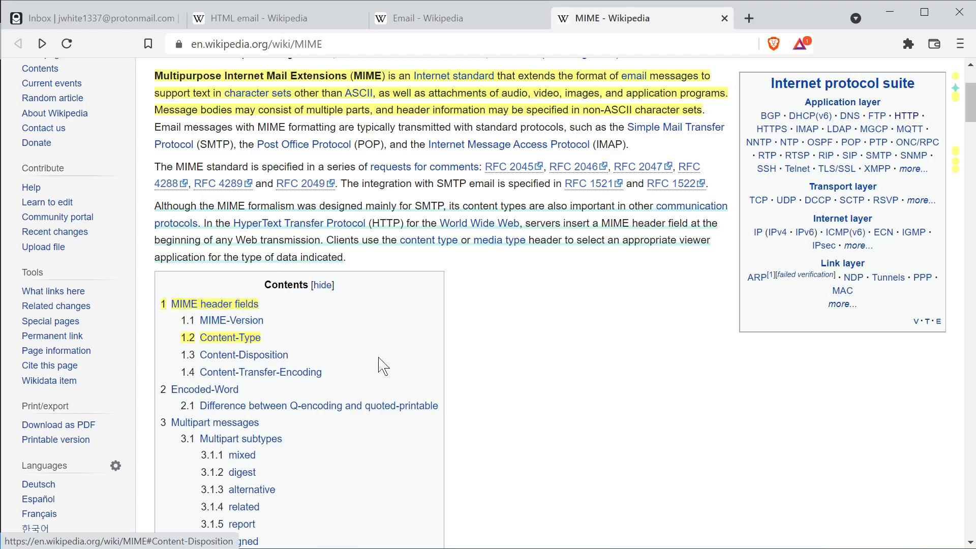
scroll(down, 3)
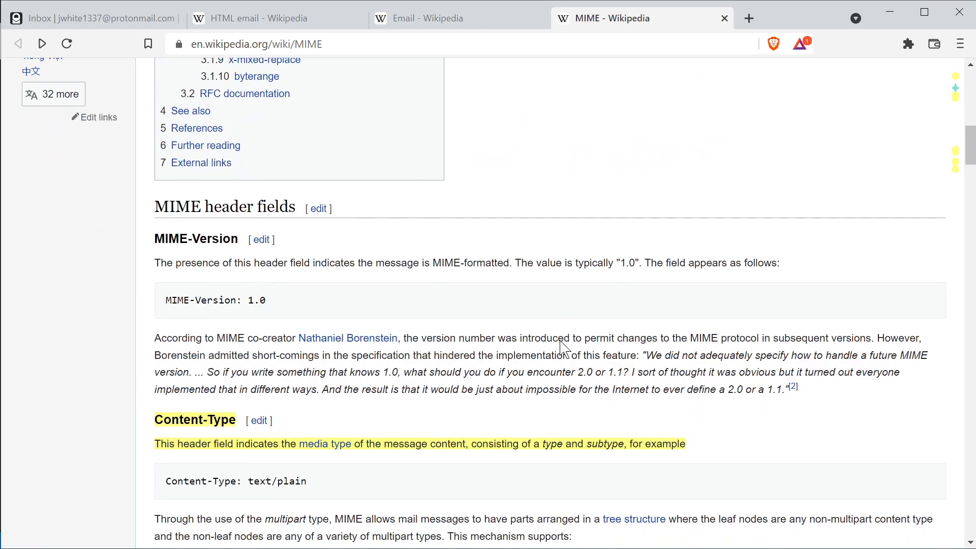
scroll(down, 3)
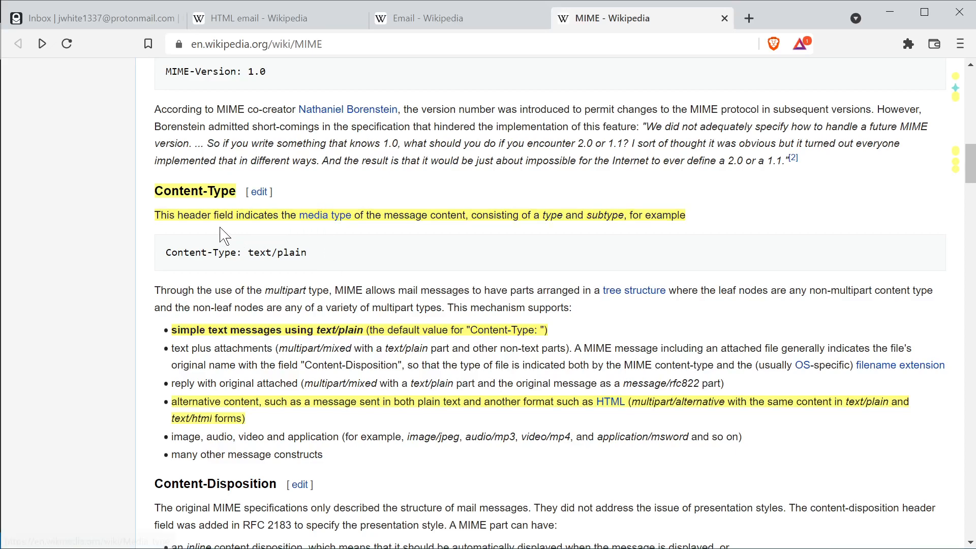
mouse_move(261, 232)
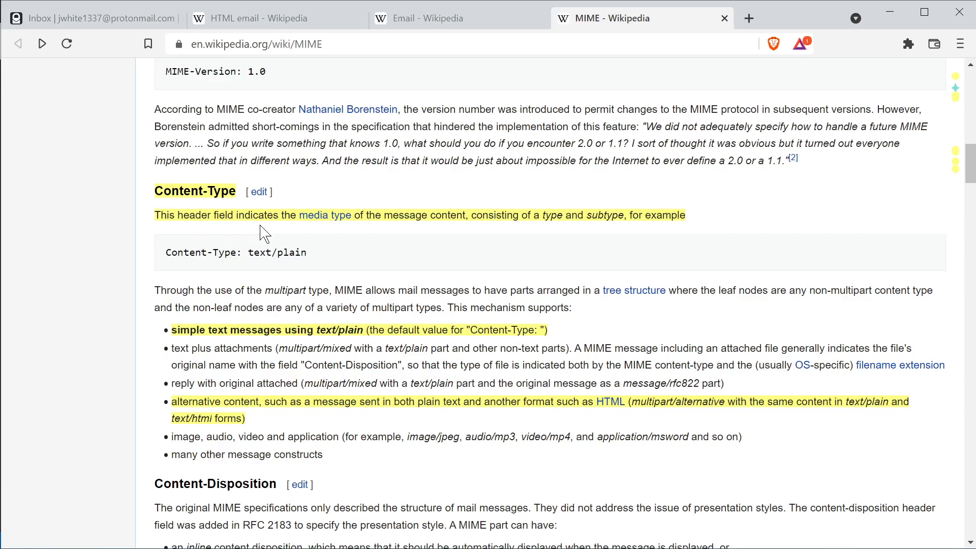
mouse_move(507, 229)
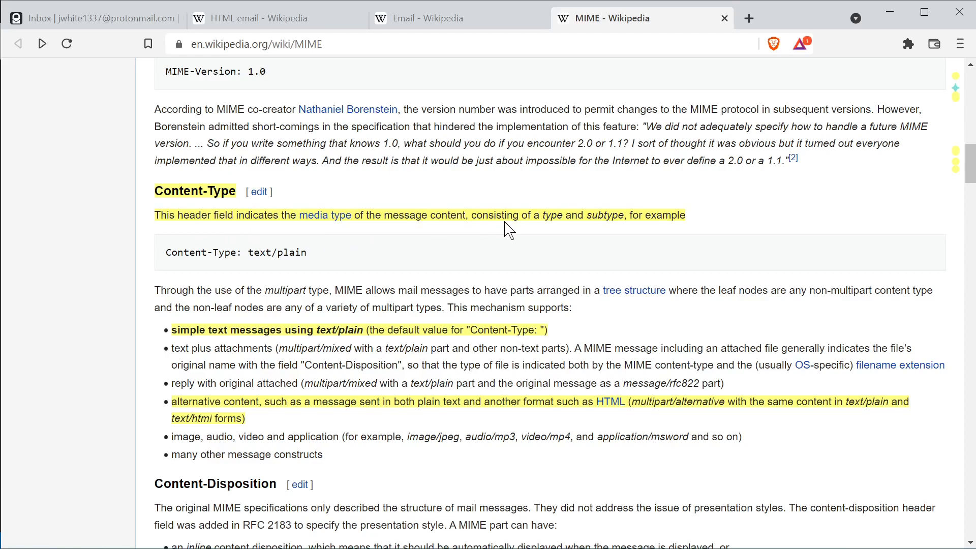
mouse_move(684, 235)
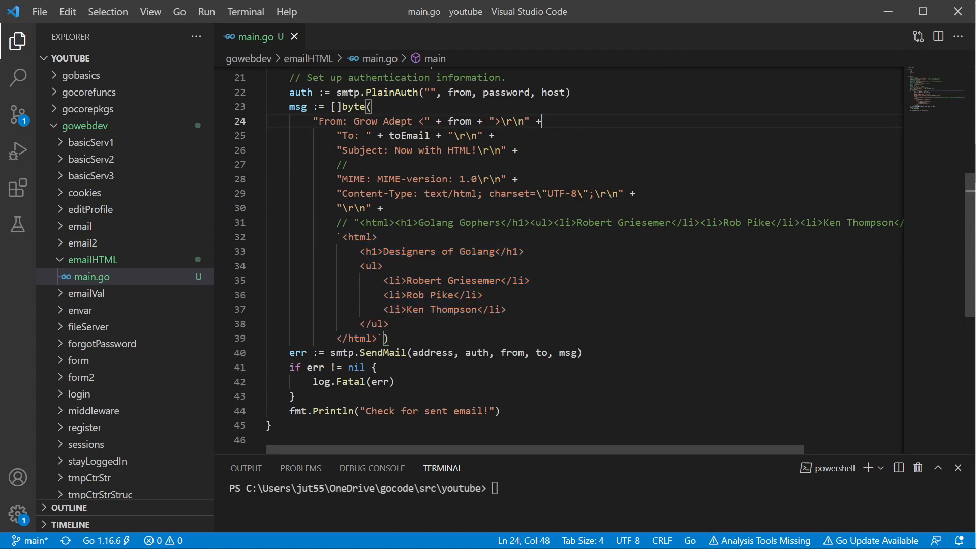
Select the \r carriage-return escape ending the Subject header line in main.go.
double_click(363, 150)
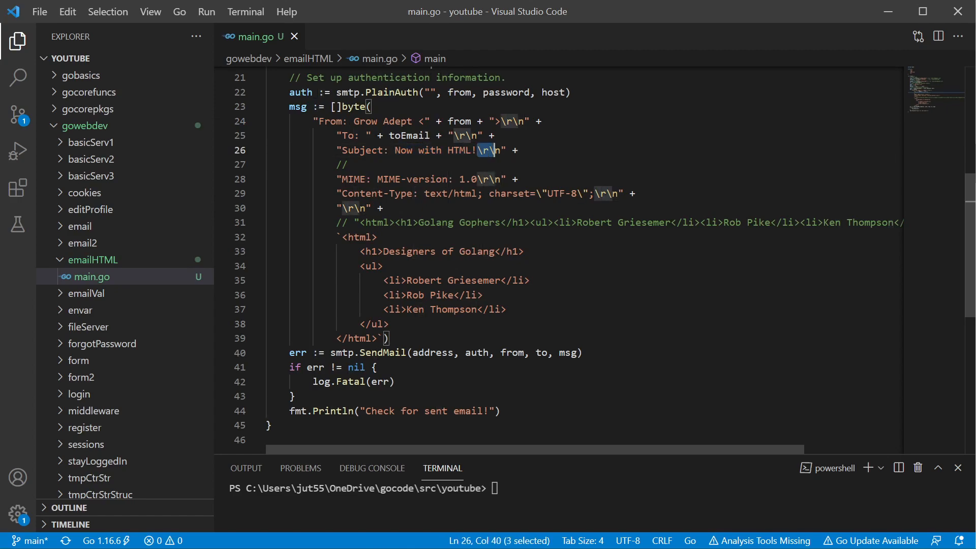
key(shift+Right)
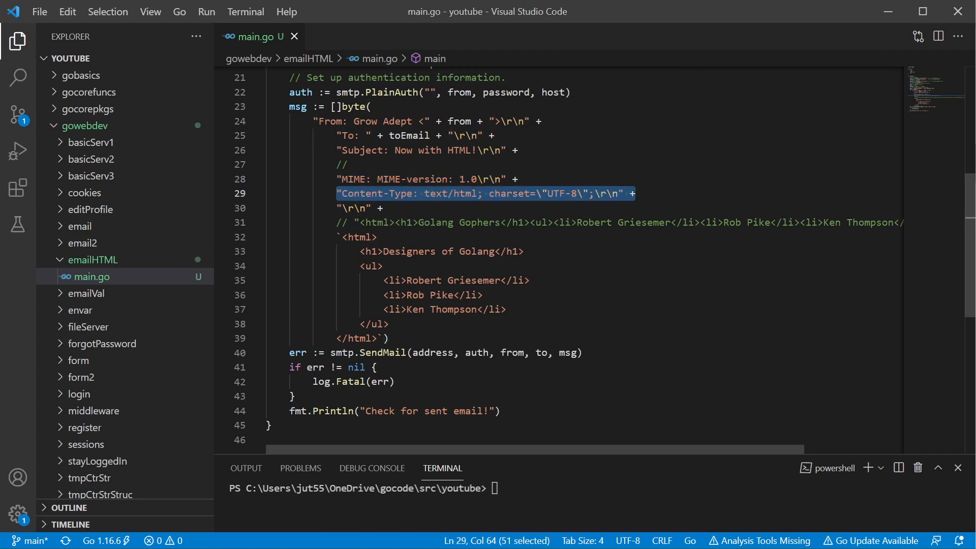
click(417, 193)
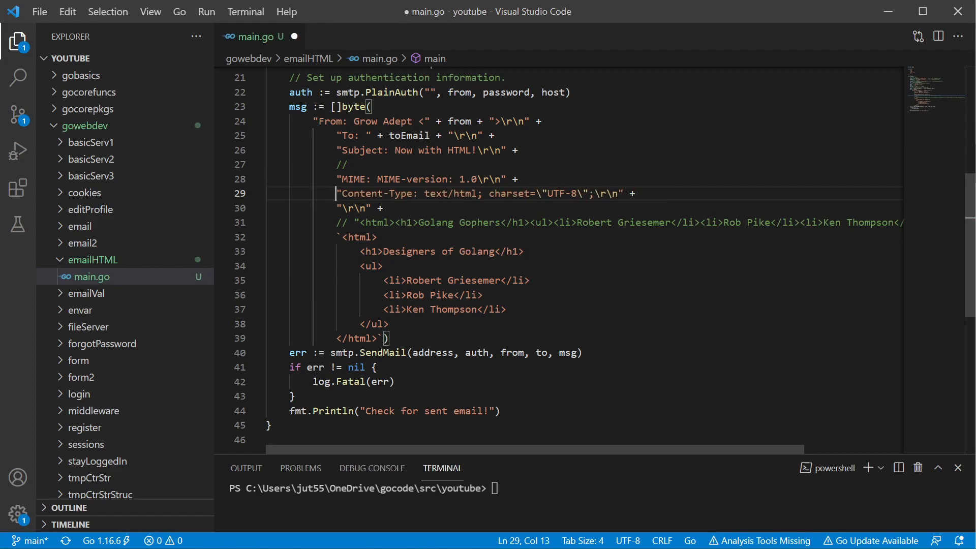
key(ctrl+s)
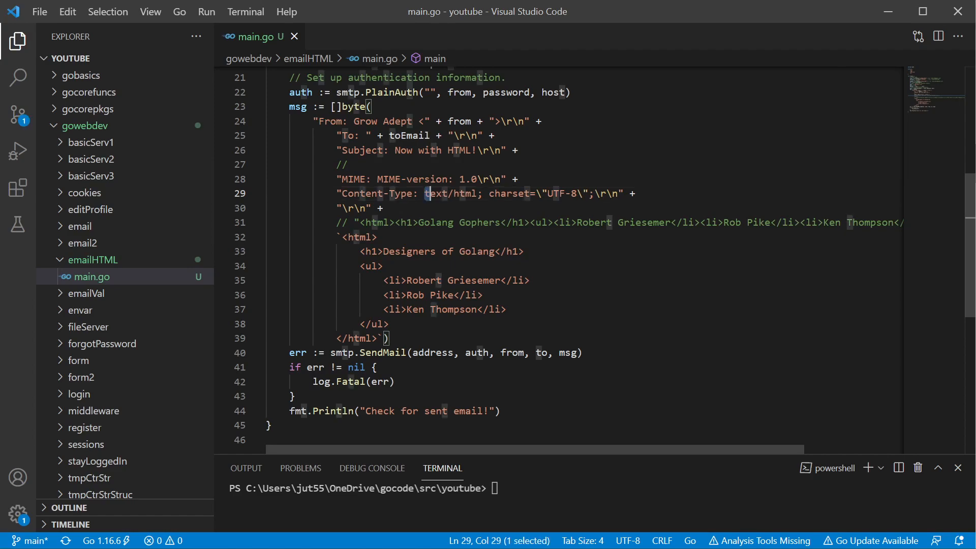
double_click(449, 194)
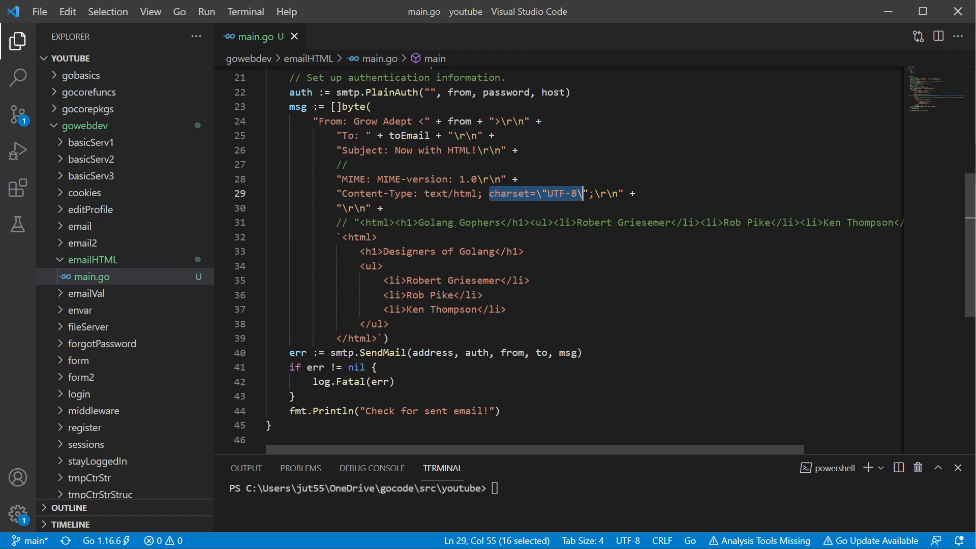
click(524, 252)
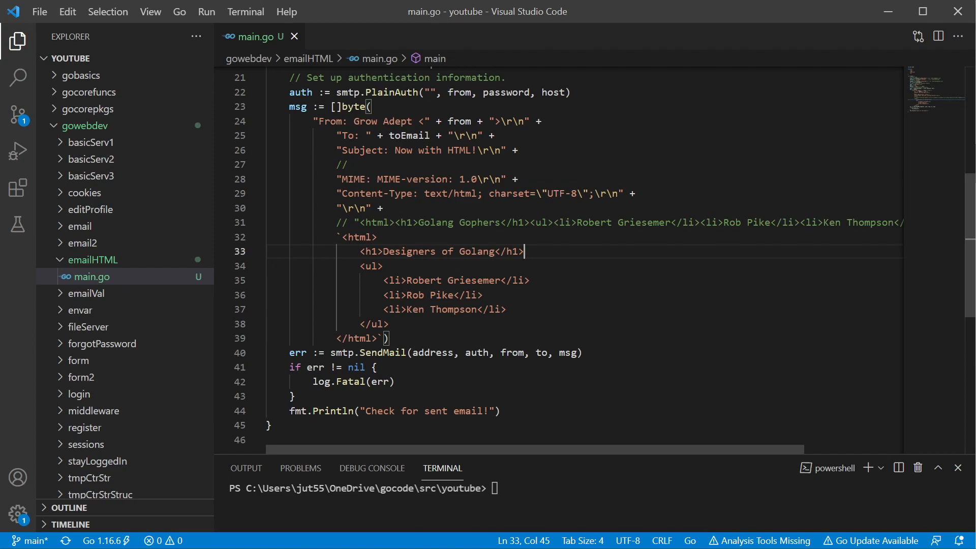
double_click(352, 208)
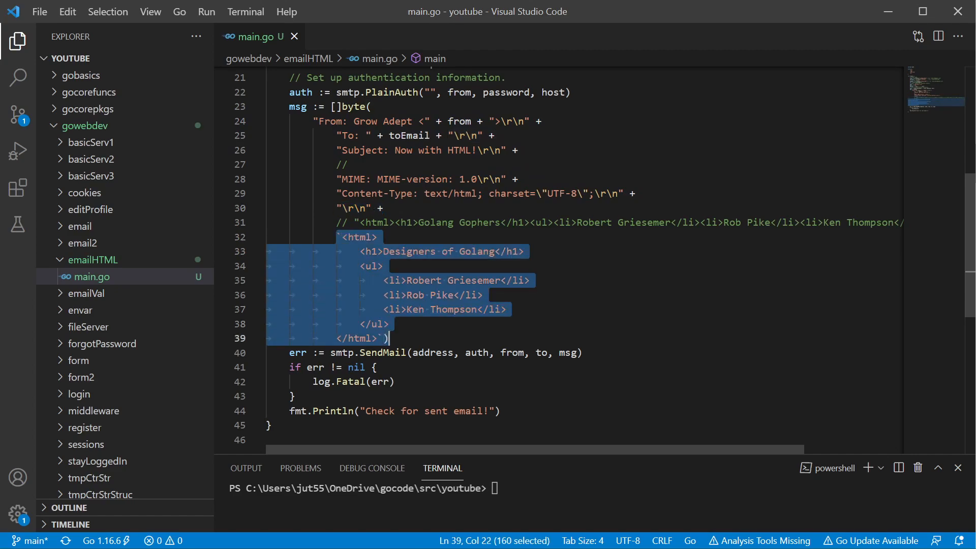
click(429, 295)
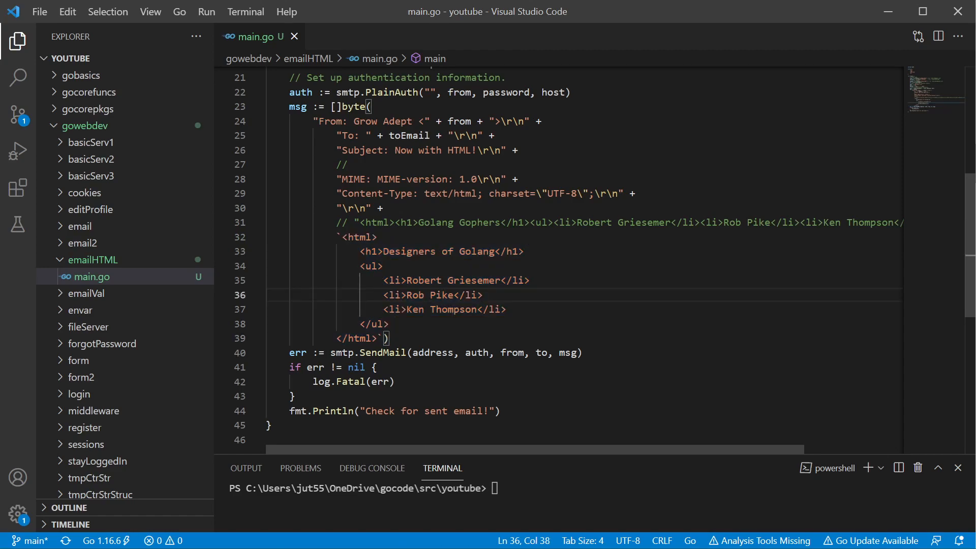
drag(342, 237, 376, 338)
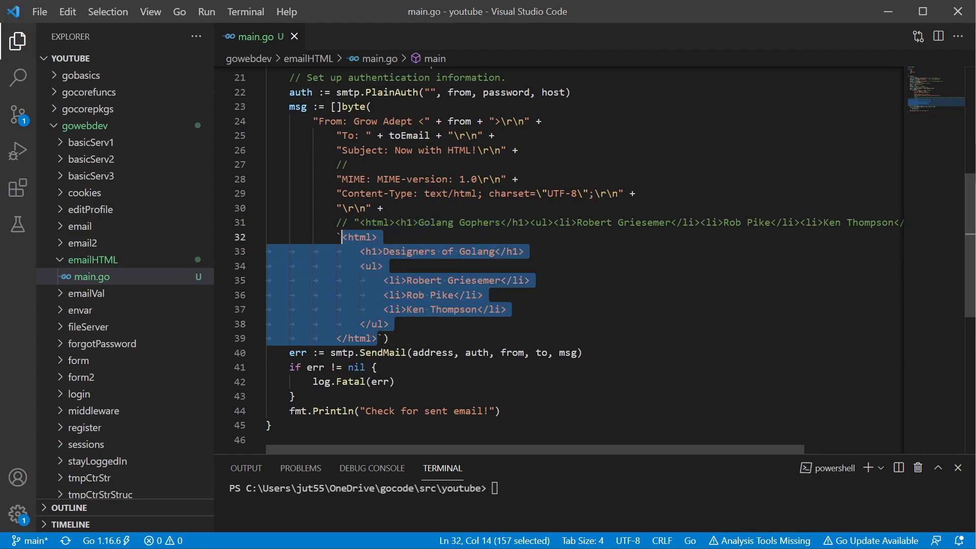
click(528, 280)
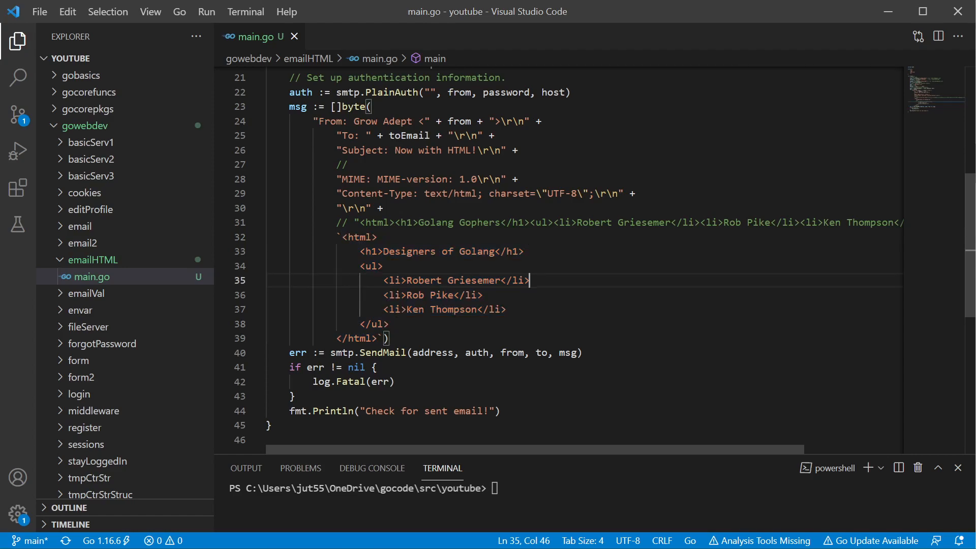
drag(426, 193, 623, 194)
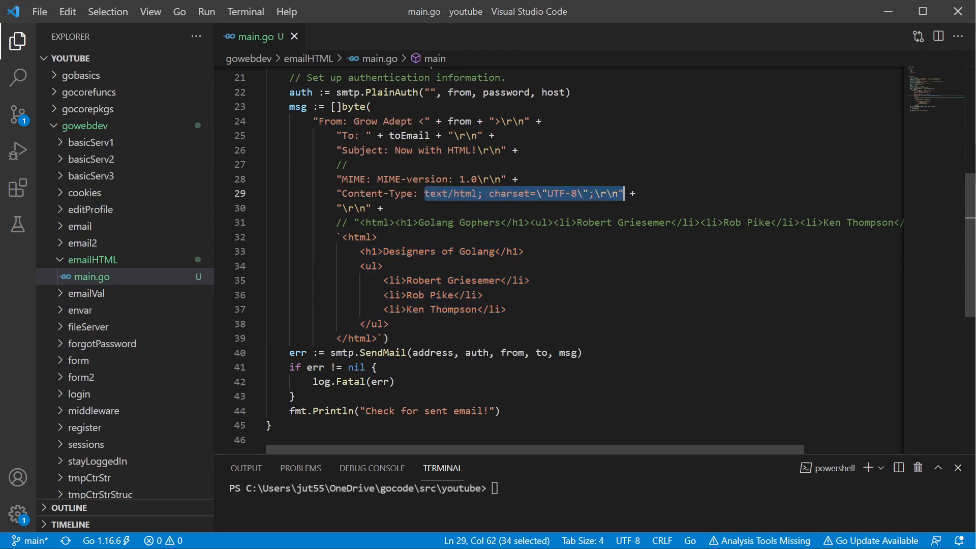